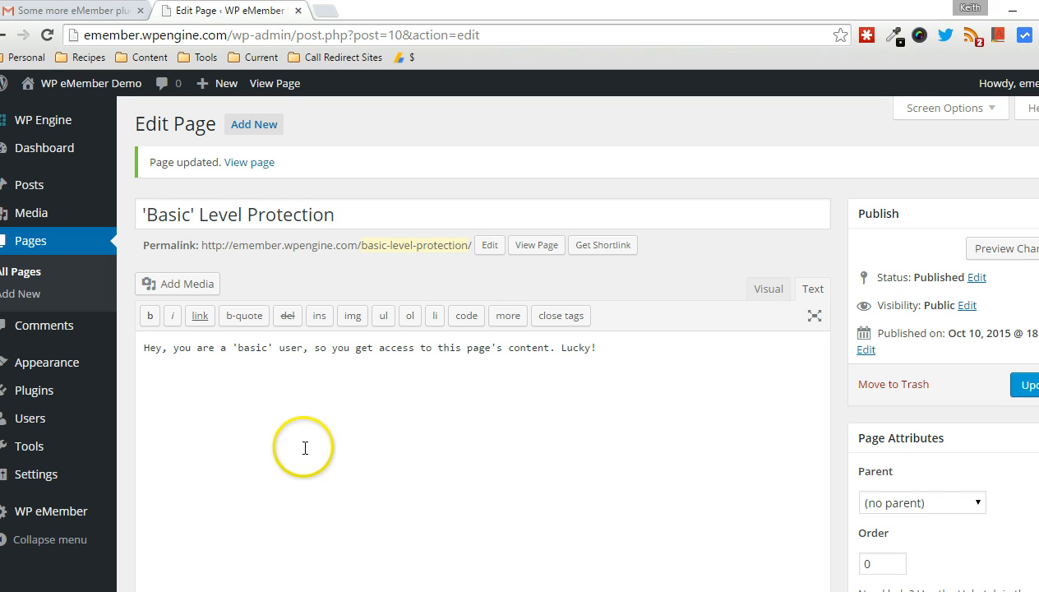
pyautogui.moveTo(218, 338)
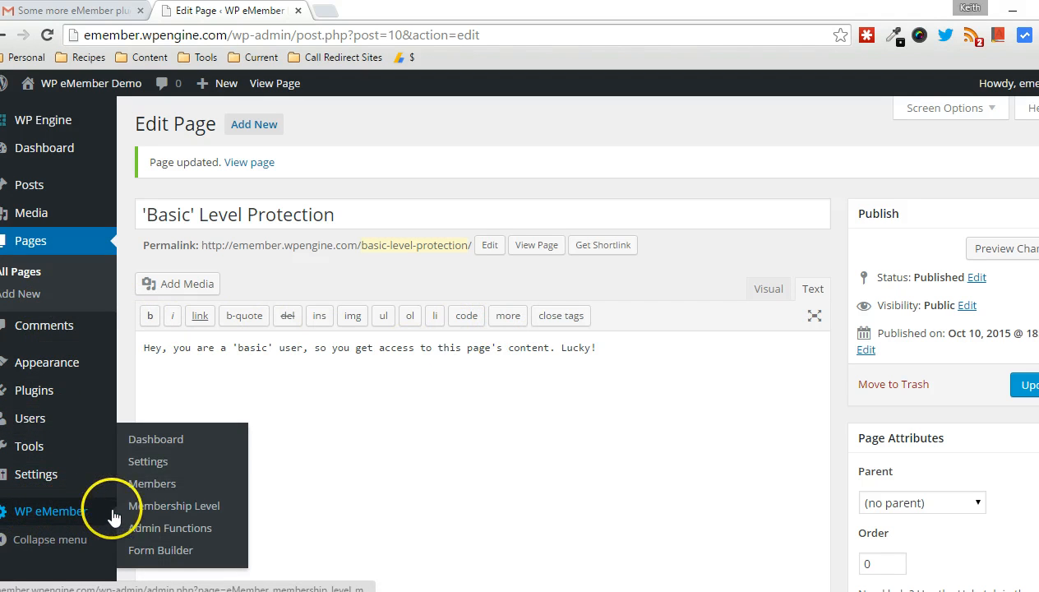
# Step: Review the Basic membership level in WP eMember, then list all pages
pyautogui.click(173, 505)
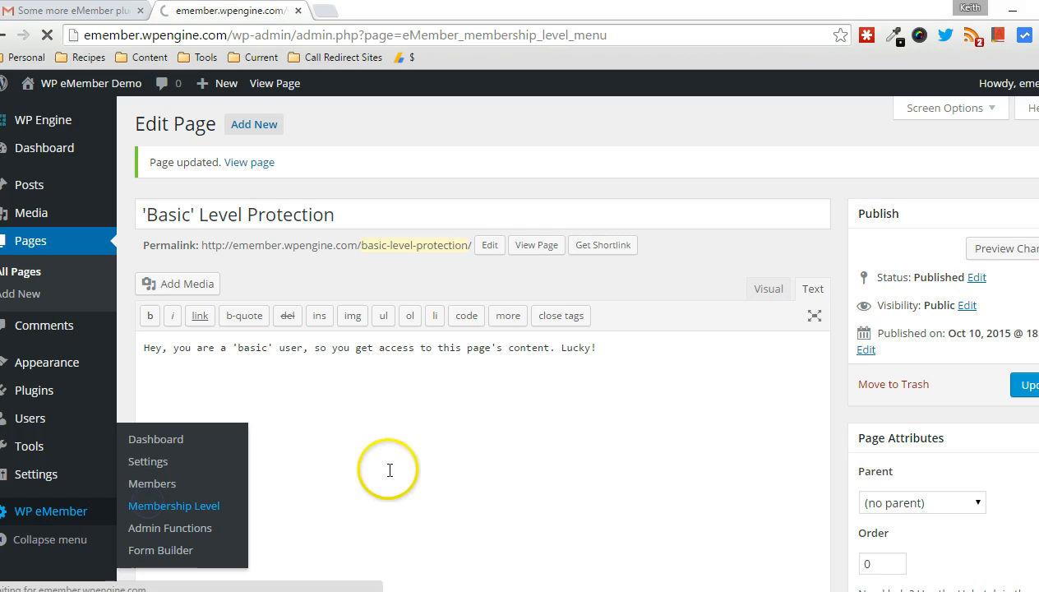
pyautogui.click(174, 506)
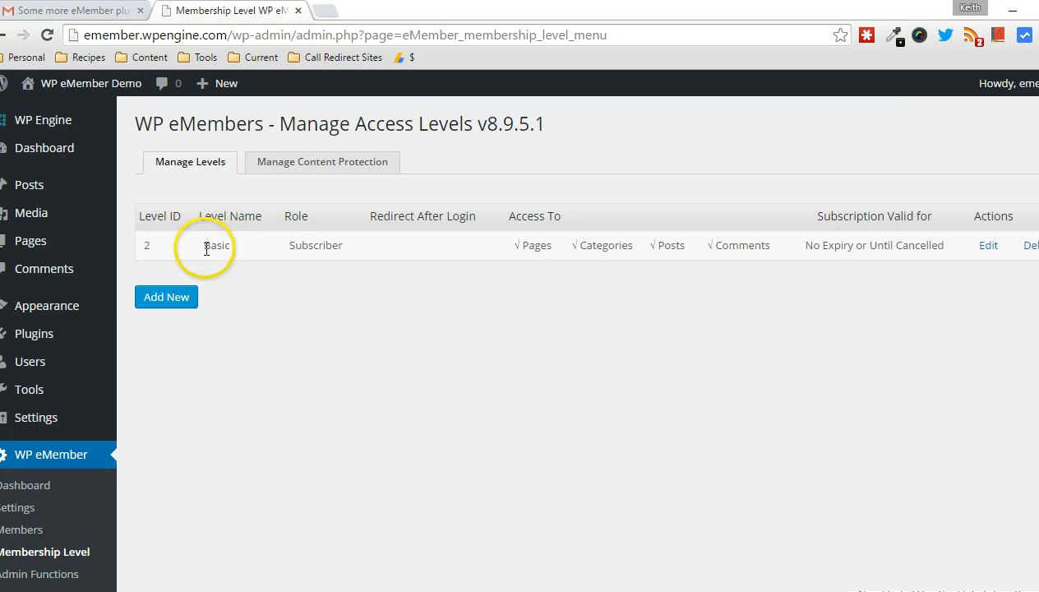
pyautogui.moveTo(45, 541)
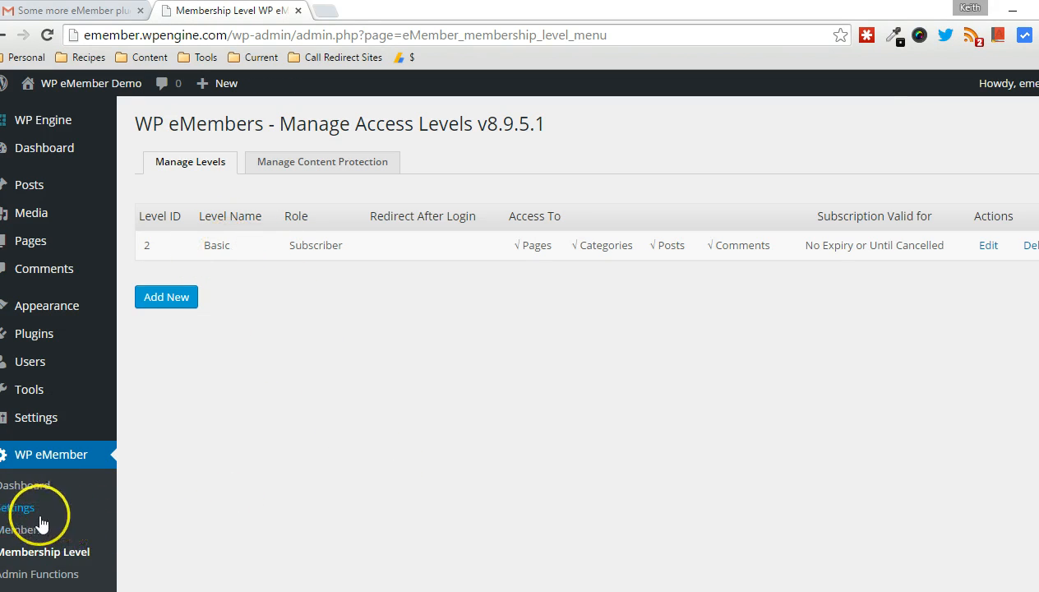
pyautogui.click(23, 530)
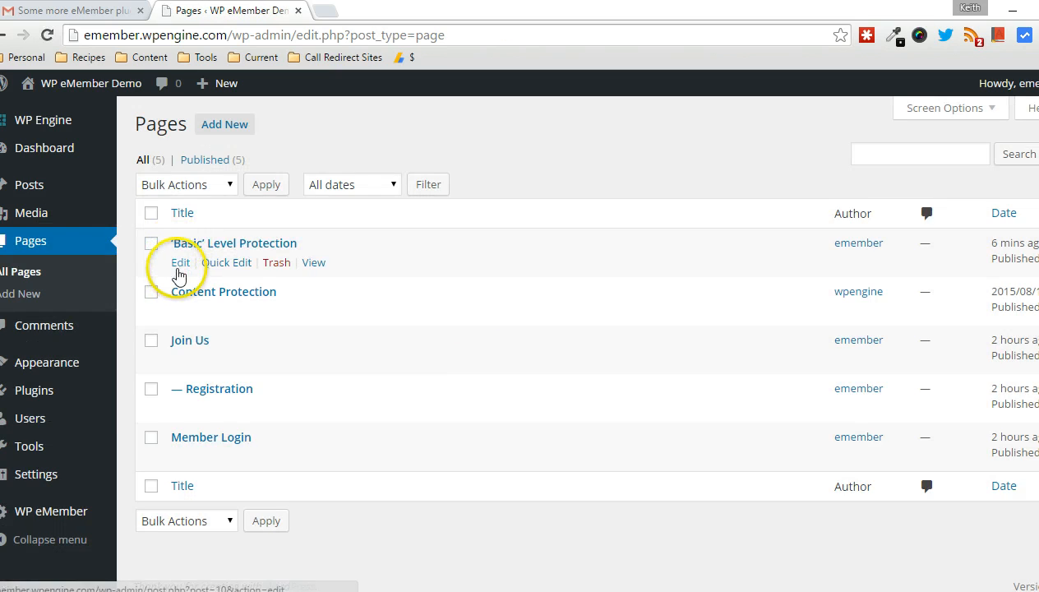
# Step: Edit the 'Basic' Level Protection page and scroll to its eMember Protection options
pyautogui.click(180, 263)
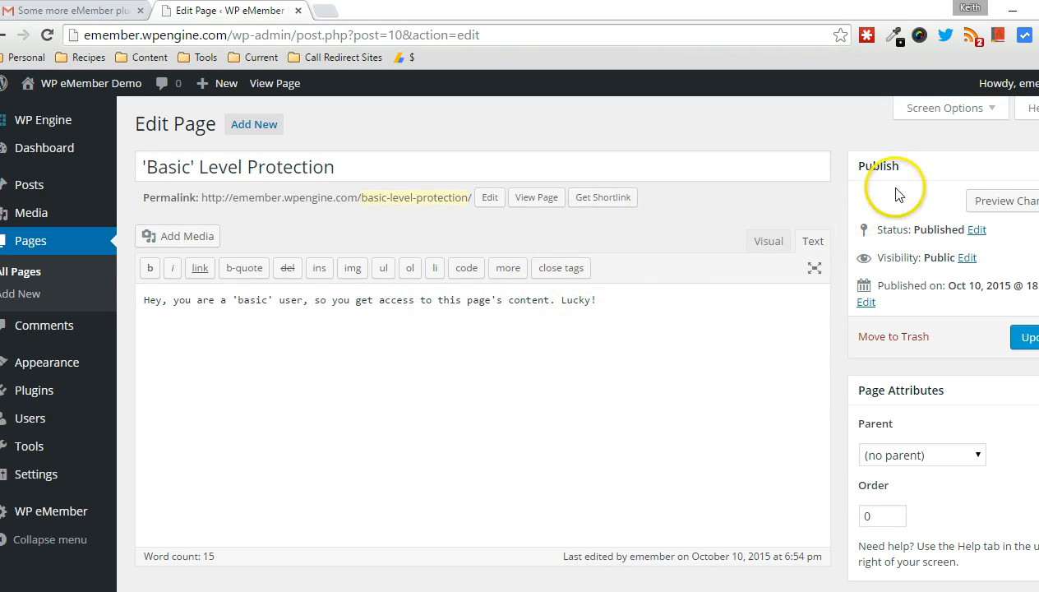
pyautogui.scroll(-3)
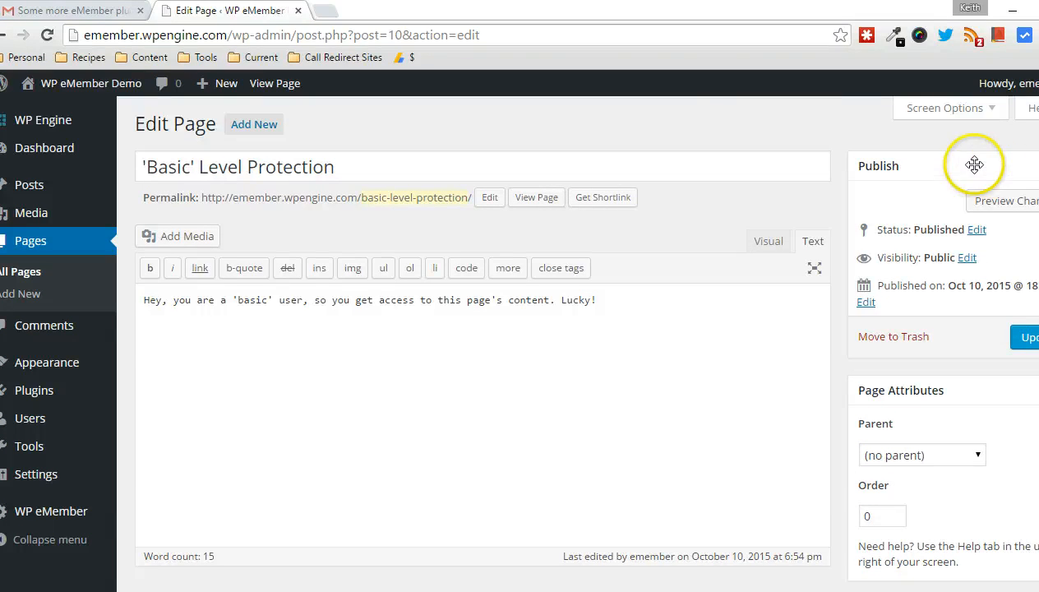
pyautogui.moveTo(974, 108)
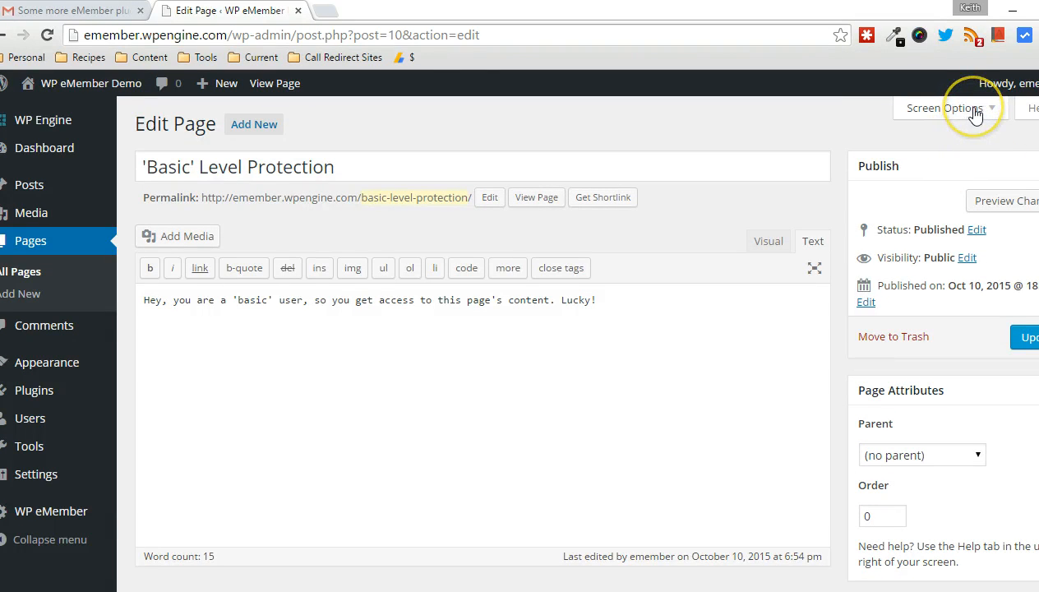
pyautogui.scroll(-3)
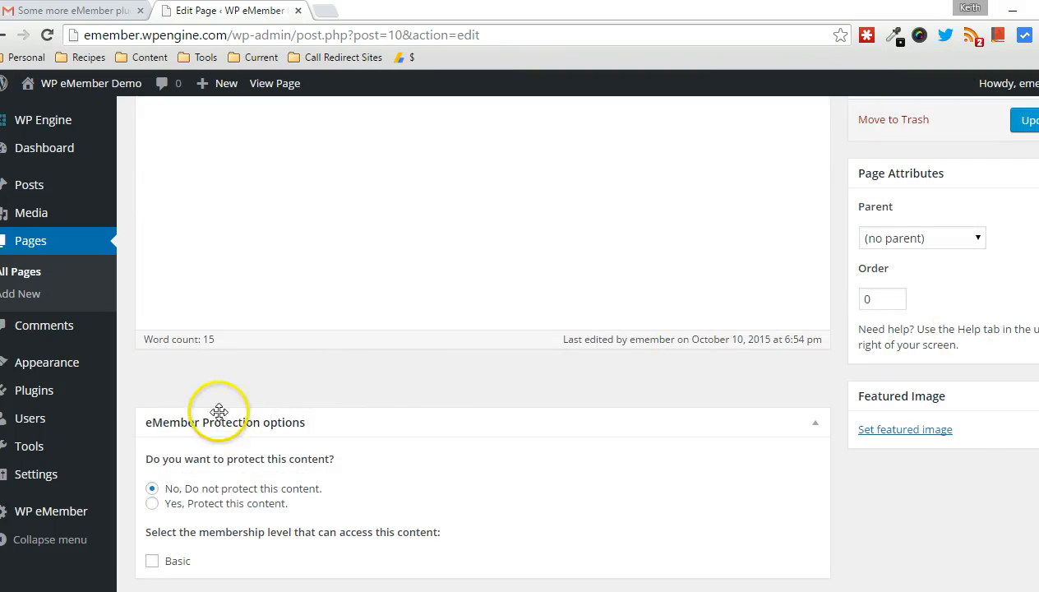
pyautogui.moveTo(788, 198)
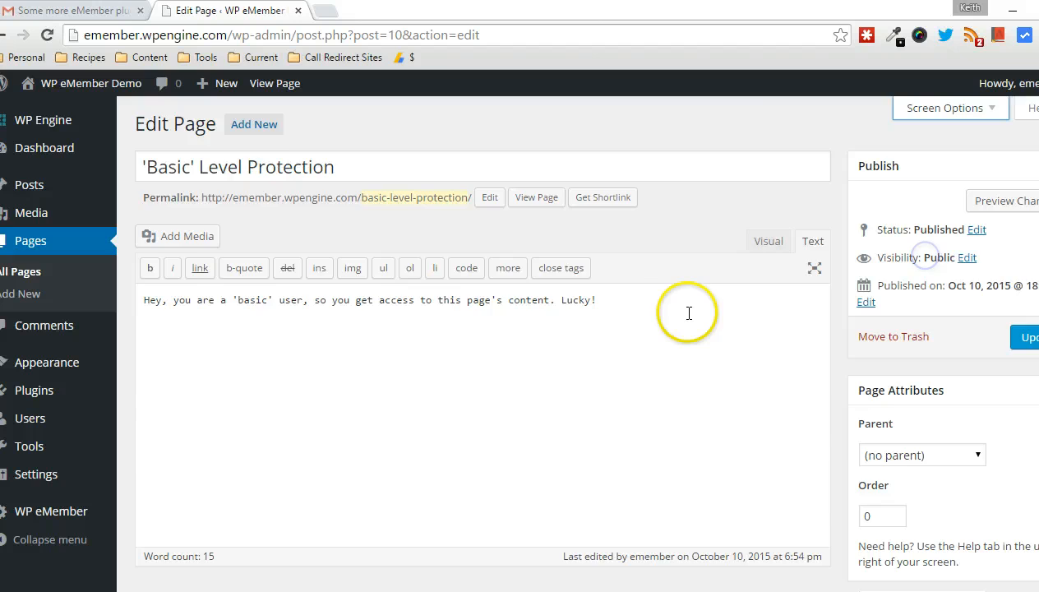
pyautogui.scroll(-3)
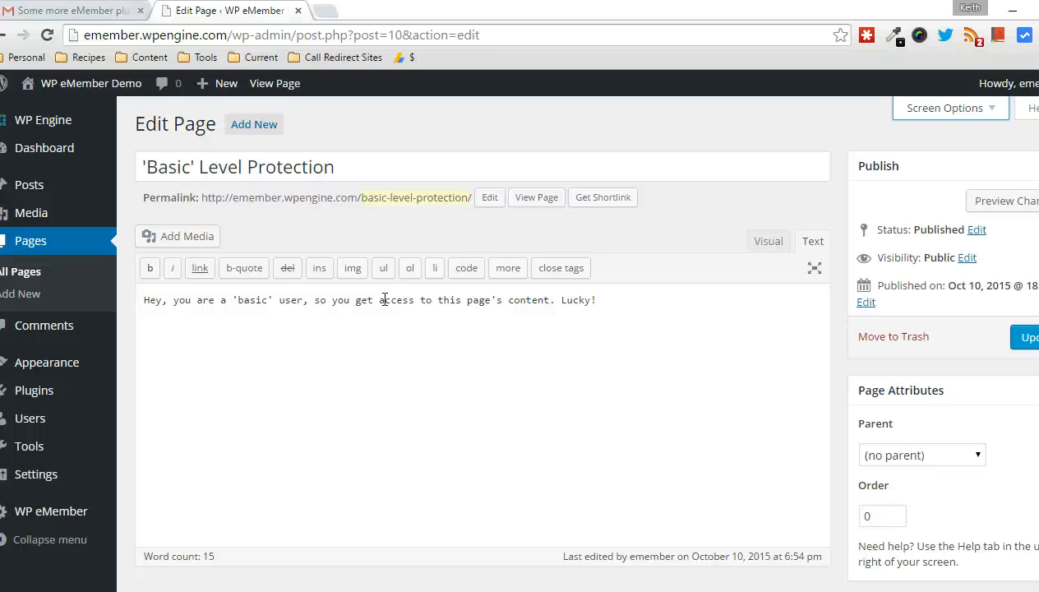
pyautogui.scroll(-3)
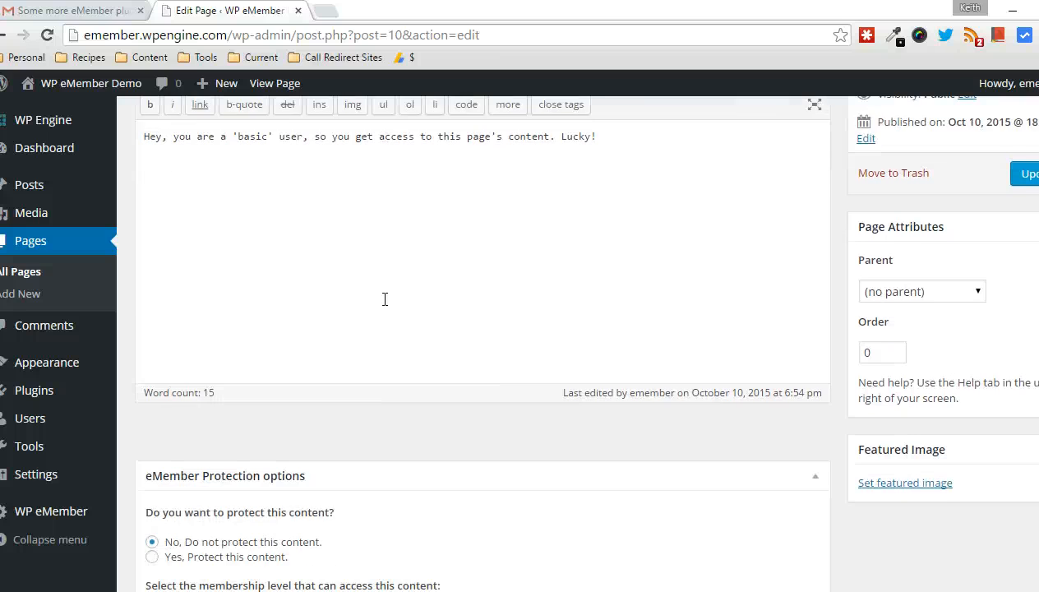
pyautogui.scroll(-3)
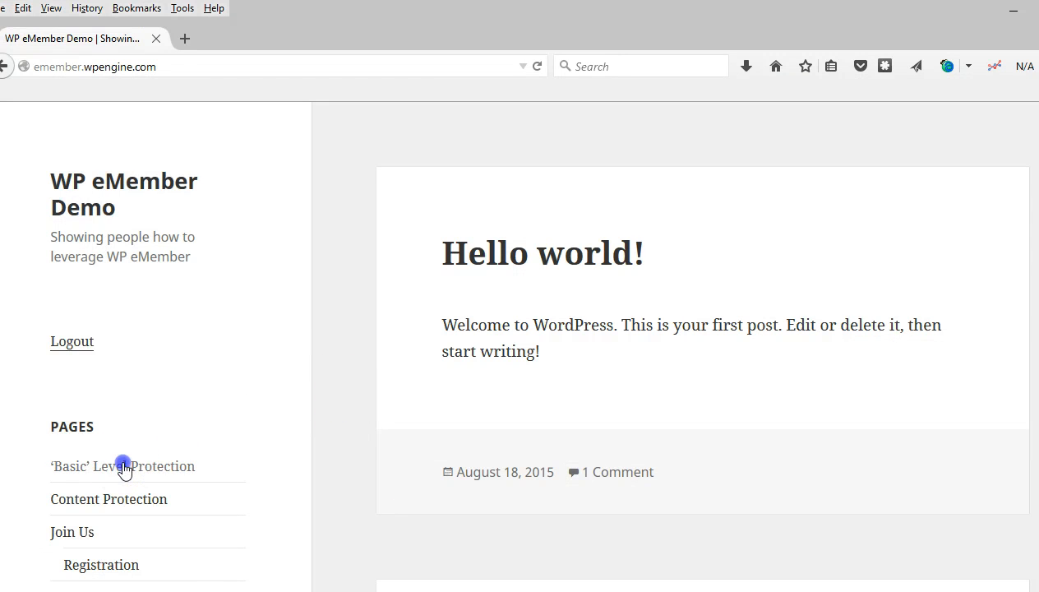
# Step: View 'Basic' Level Protection on the live site, where its member message shows
pyautogui.click(122, 465)
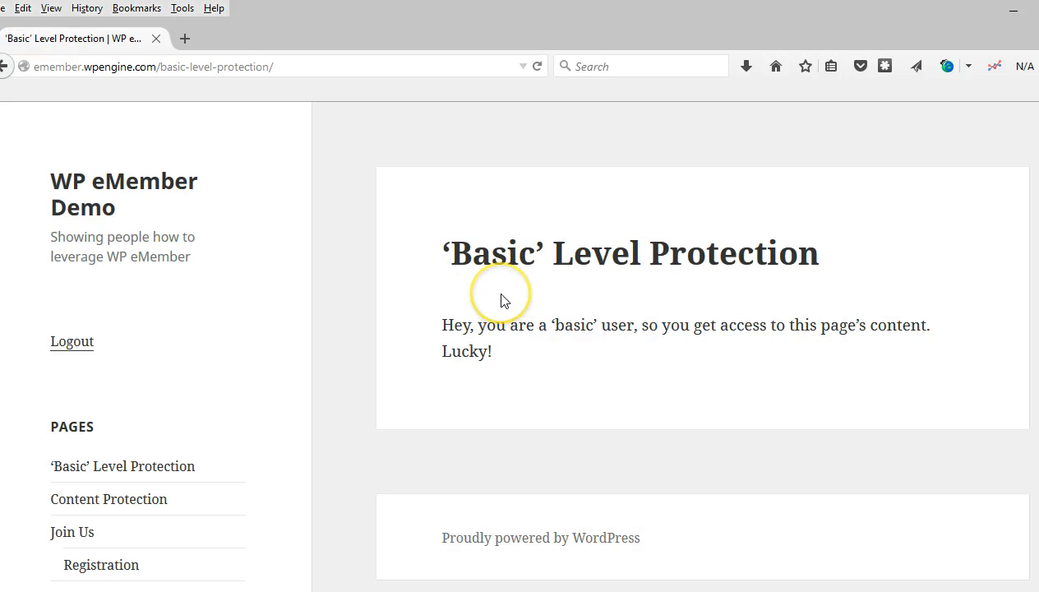
pyautogui.click(72, 341)
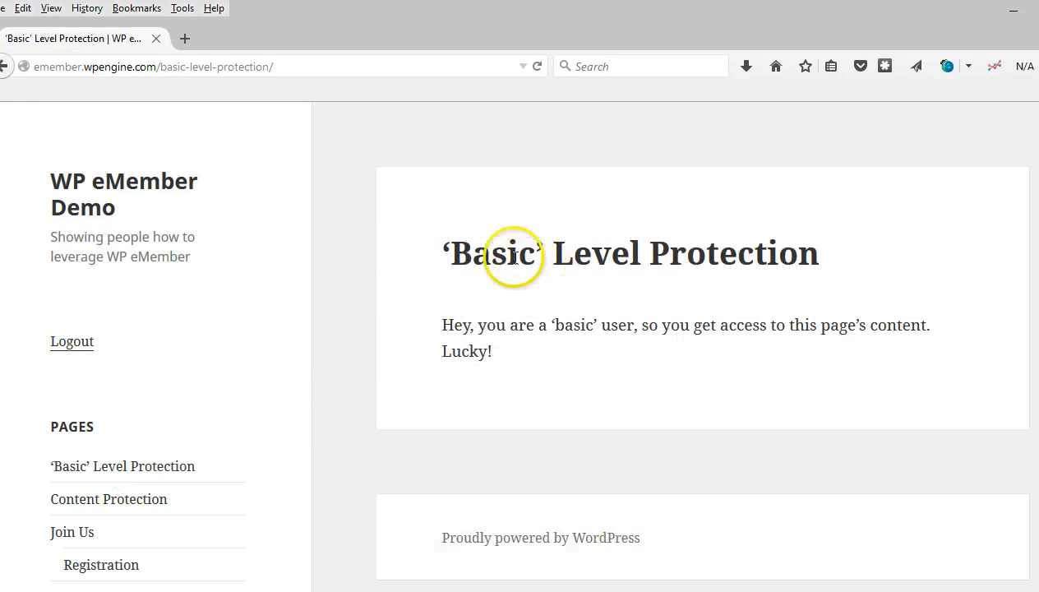
pyautogui.moveTo(433, 548)
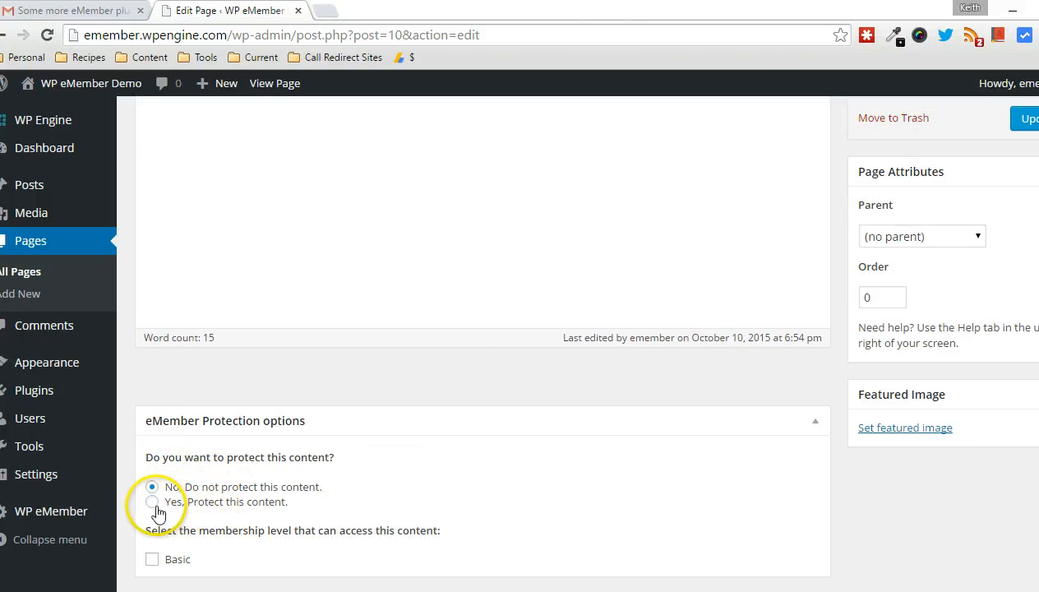
# Step: Select 'Yes, Protect this content.' in the page's eMember Protection options
pyautogui.click(152, 501)
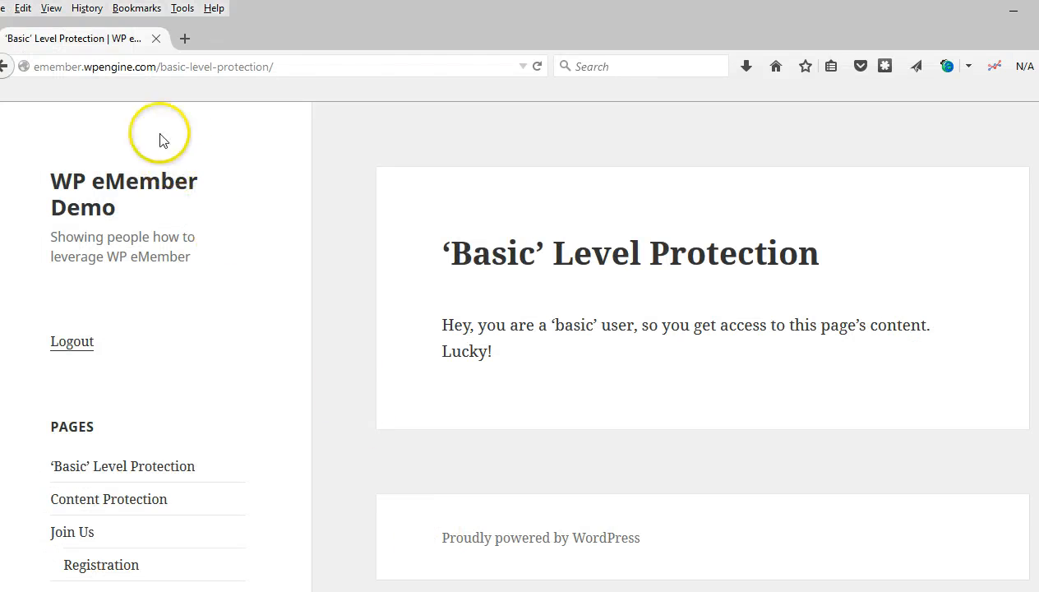
pyautogui.moveTo(93, 325)
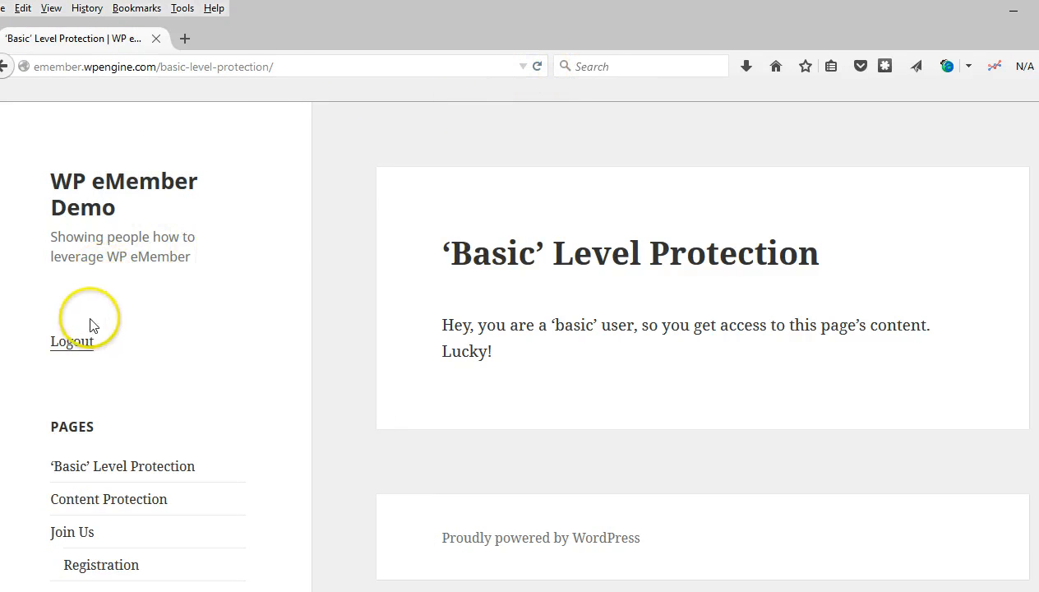
# Step: Log out of the member account from the live page's sidebar
pyautogui.click(536, 66)
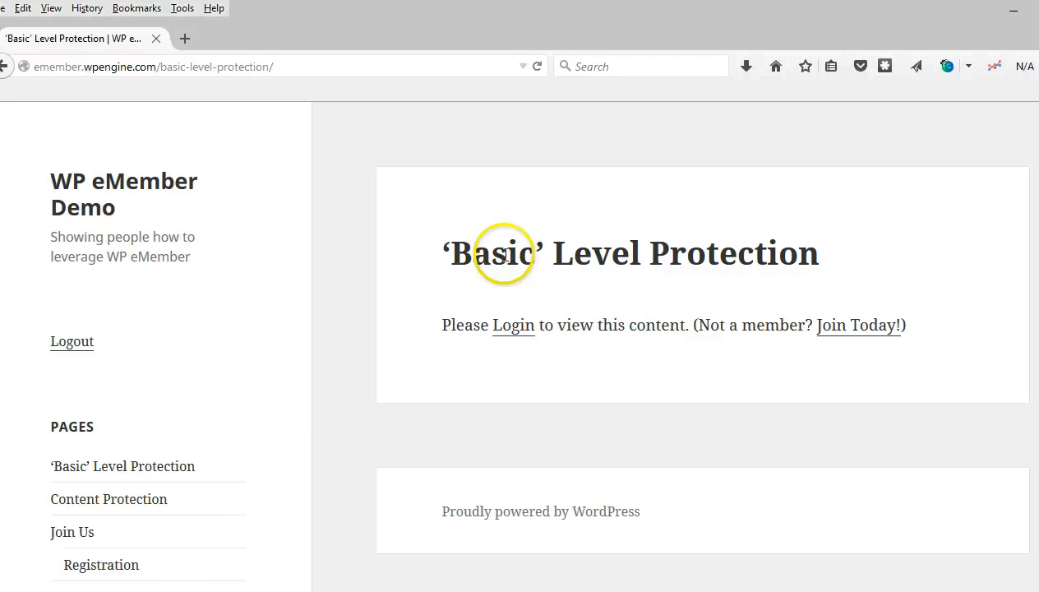
pyautogui.moveTo(345, 442)
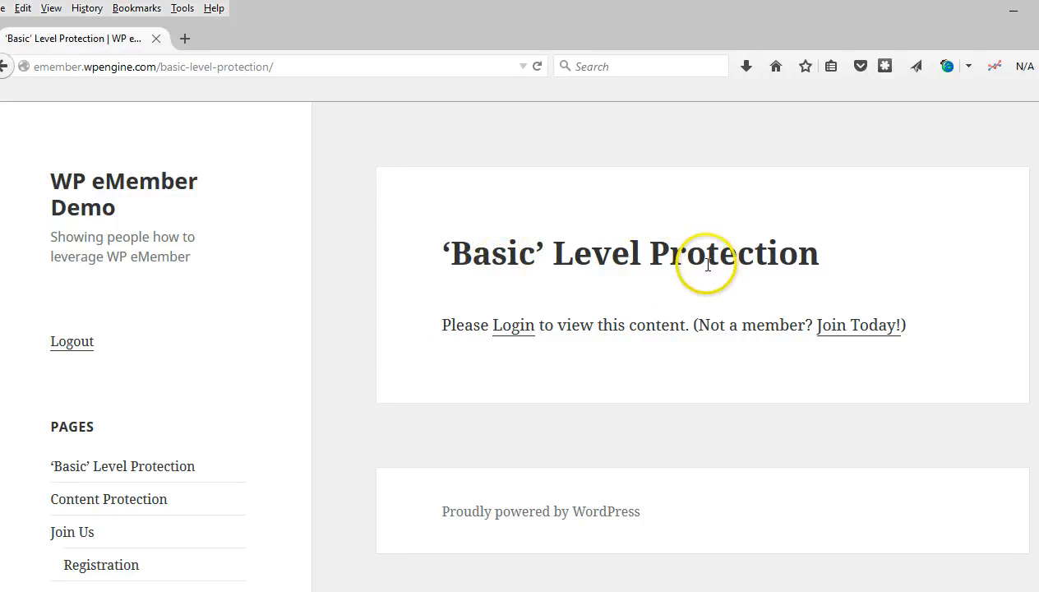
pyautogui.moveTo(522, 337)
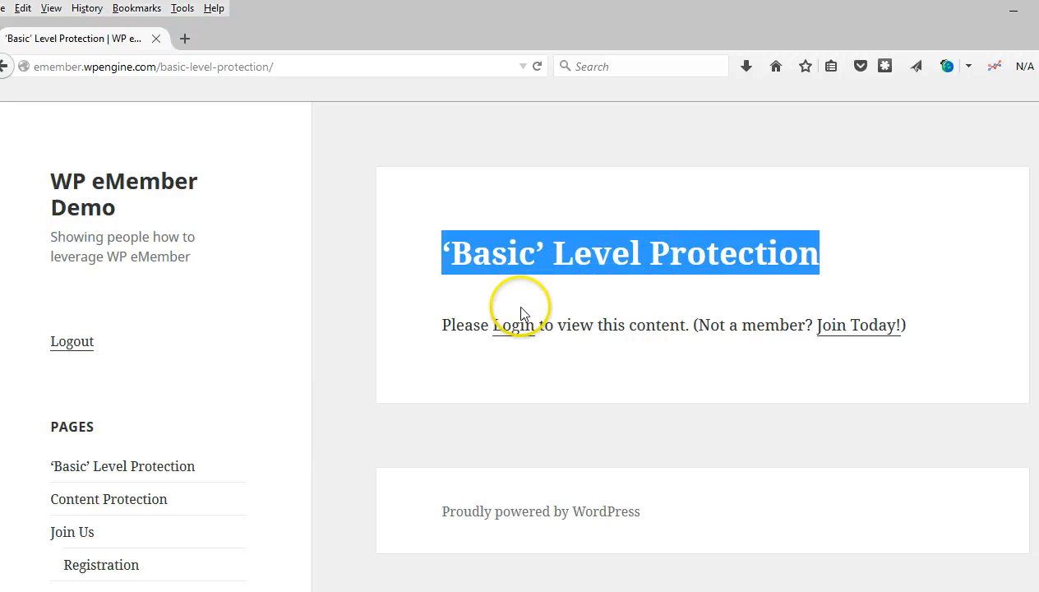
pyautogui.moveTo(522, 312)
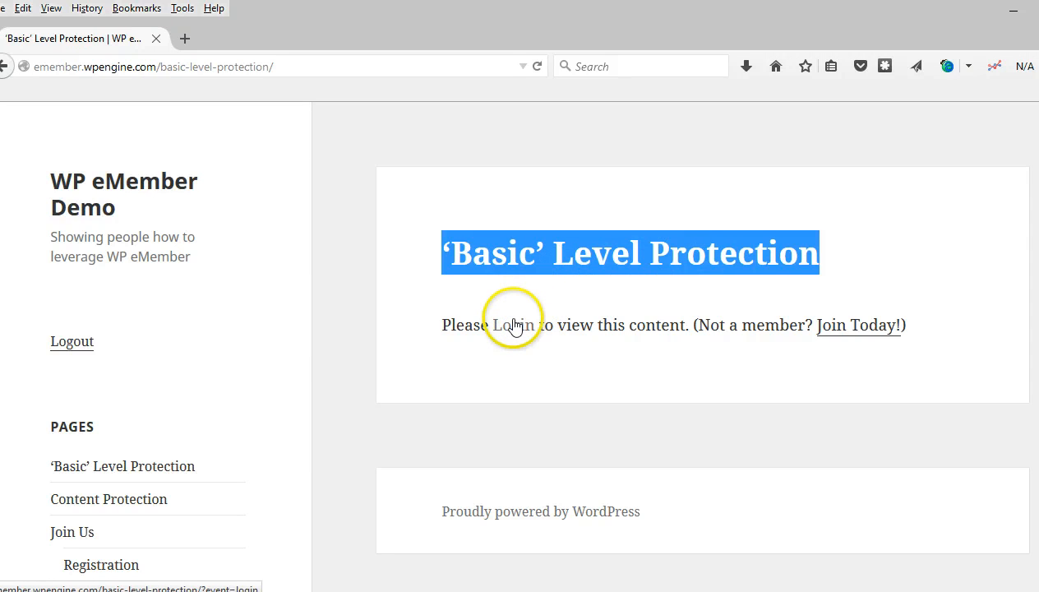
pyautogui.moveTo(519, 339)
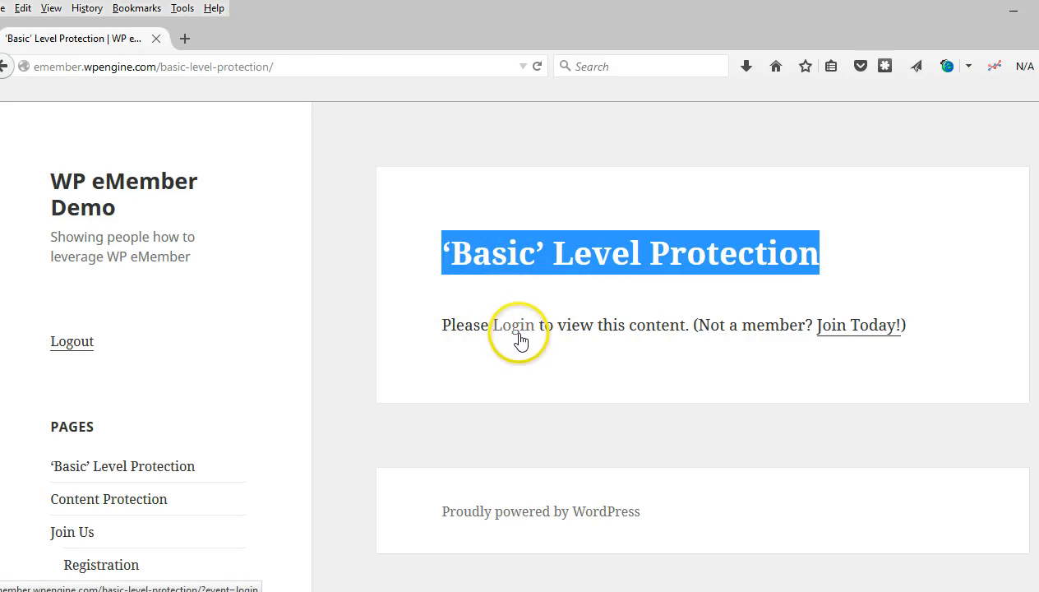
# Step: Log in as ememberuser through the member login form
pyautogui.click(513, 325)
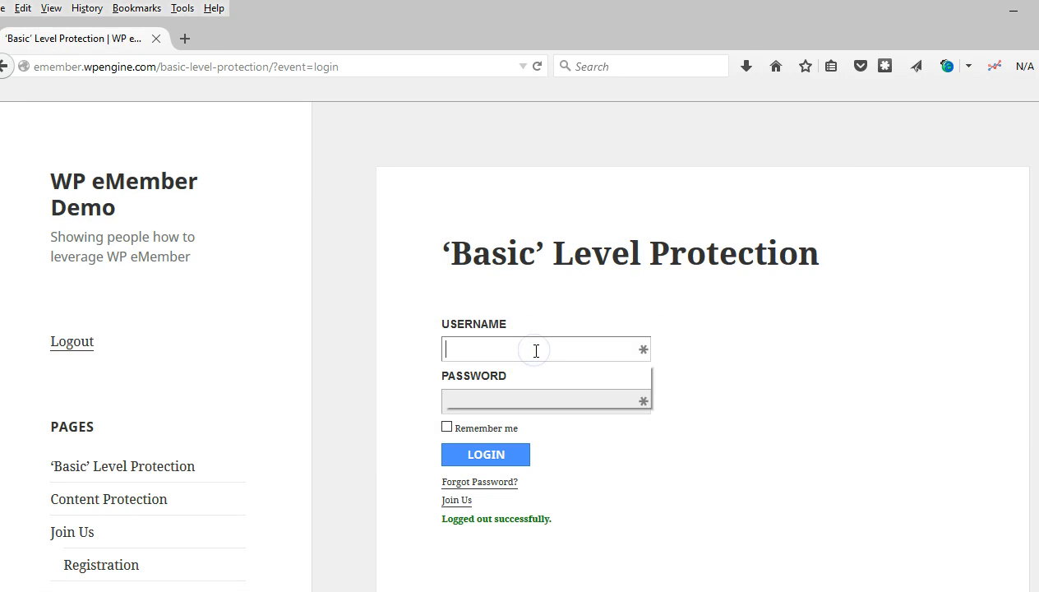
pyautogui.write('ememberuser')
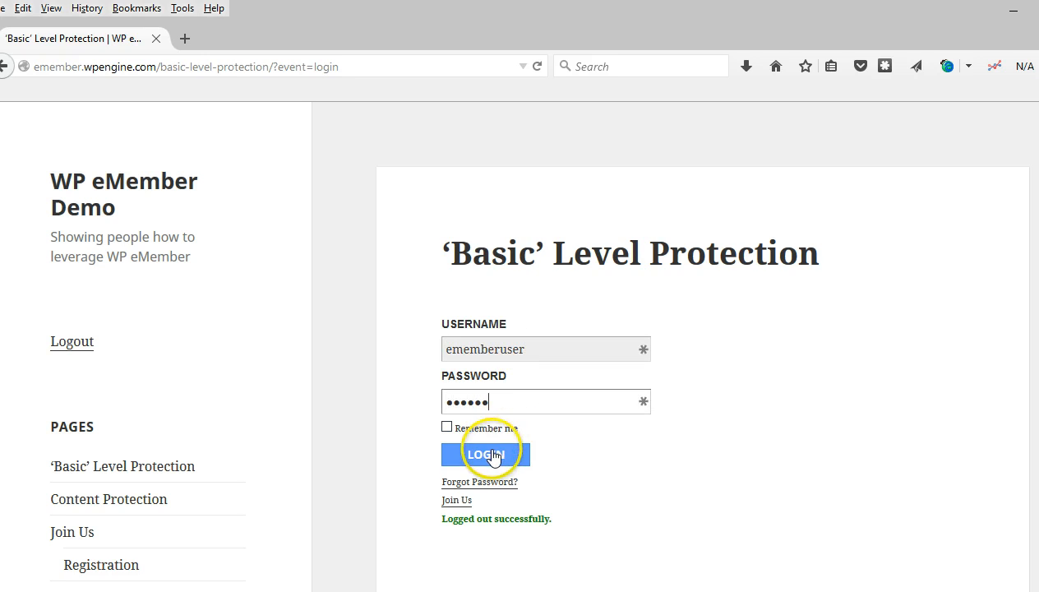
pyautogui.click(485, 454)
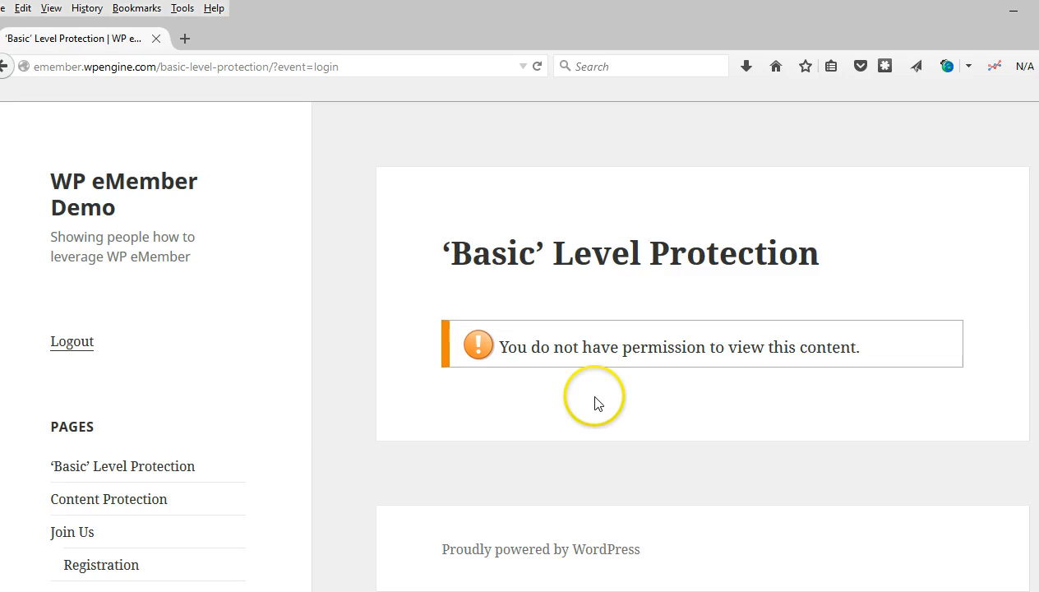
pyautogui.moveTo(549, 299)
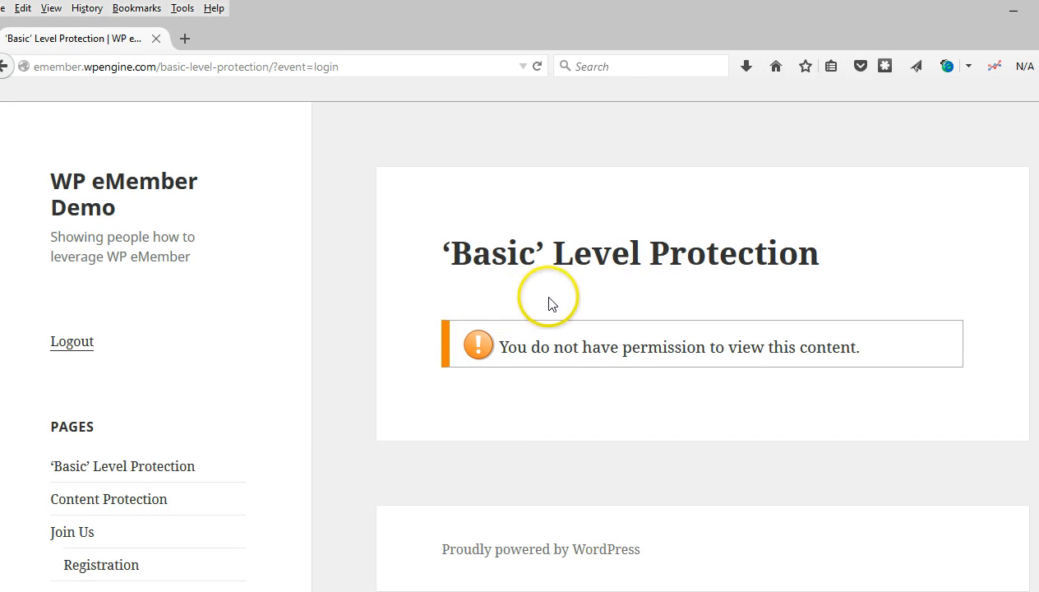
pyautogui.moveTo(789, 262)
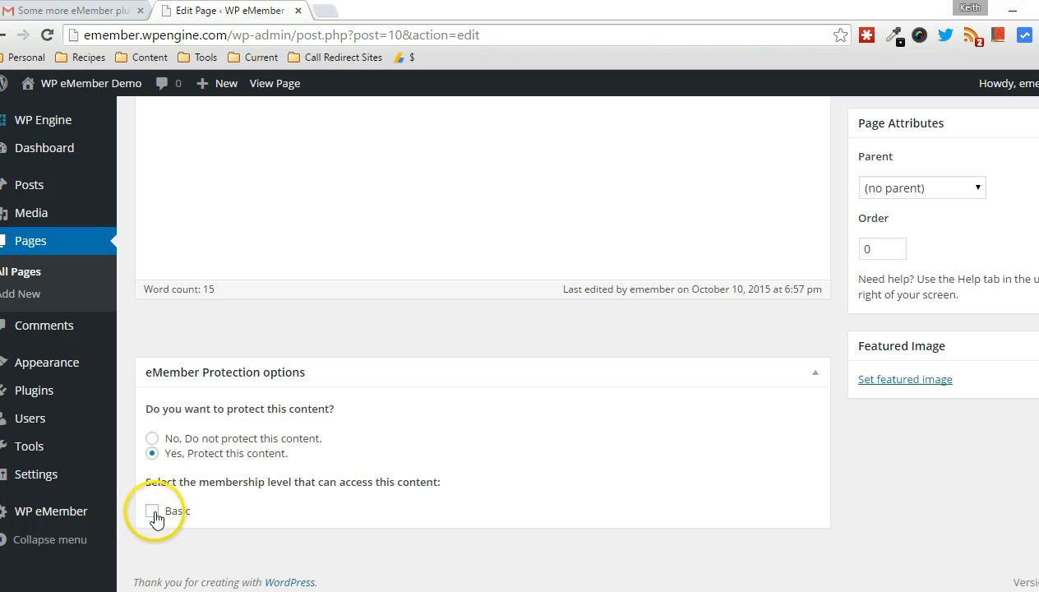
pyautogui.moveTo(277, 503)
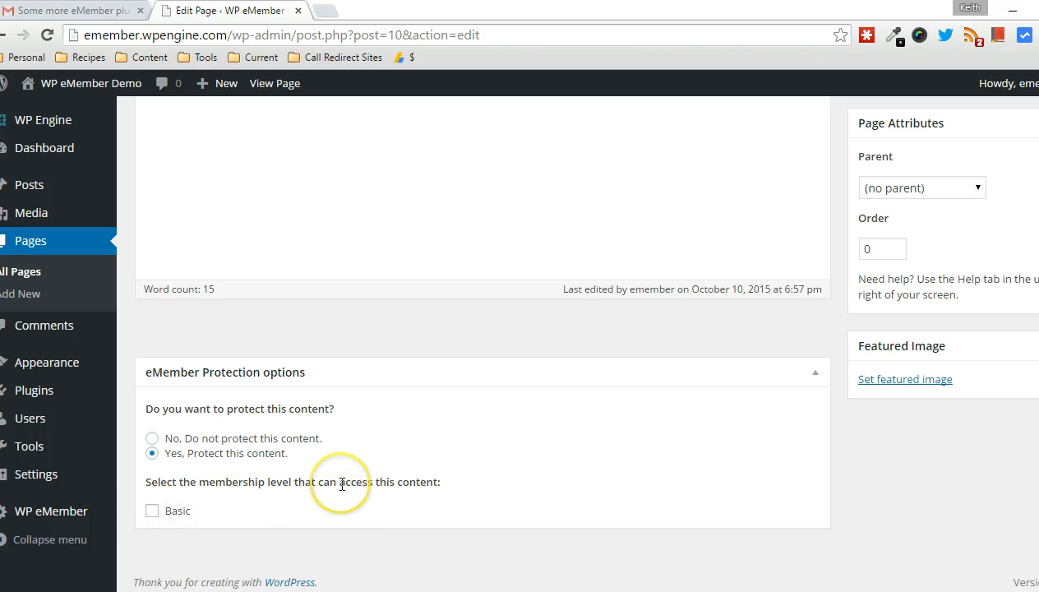
# Step: Allow the Basic membership level in eMember Protection and update the page
pyautogui.click(152, 511)
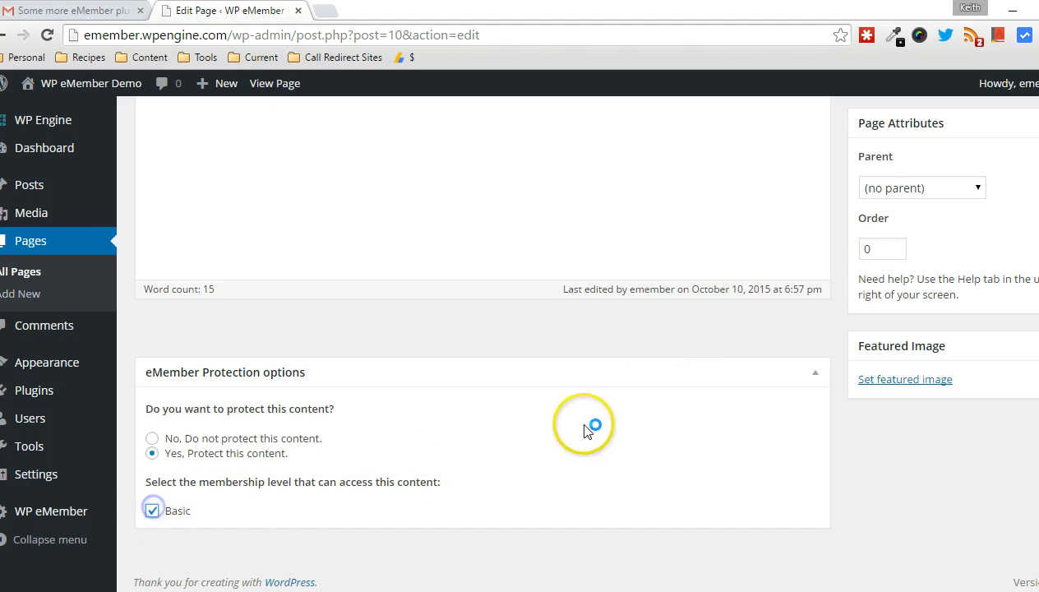
pyautogui.click(1027, 344)
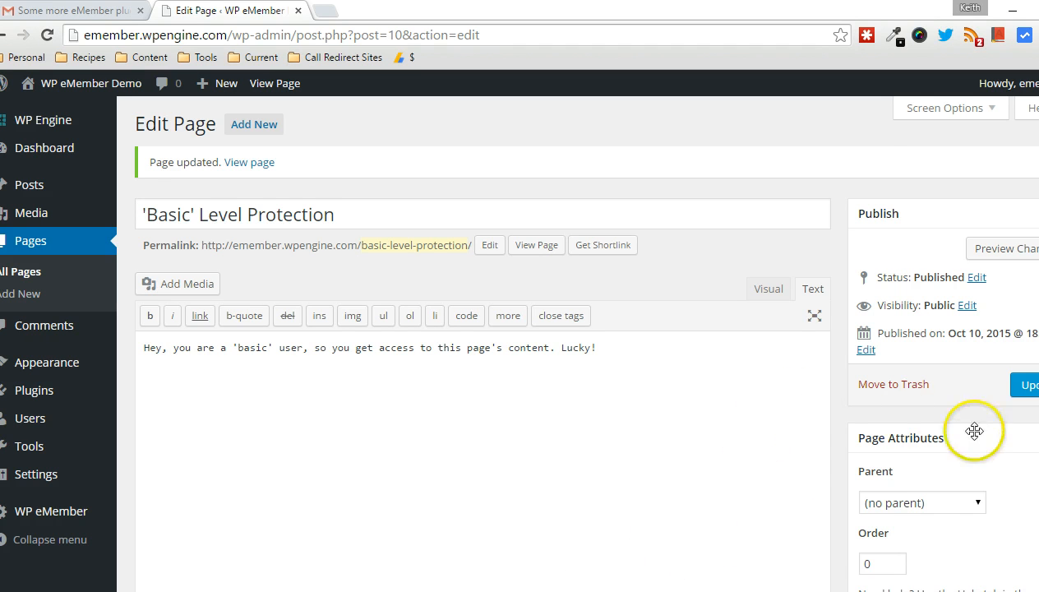
pyautogui.scroll(-3)
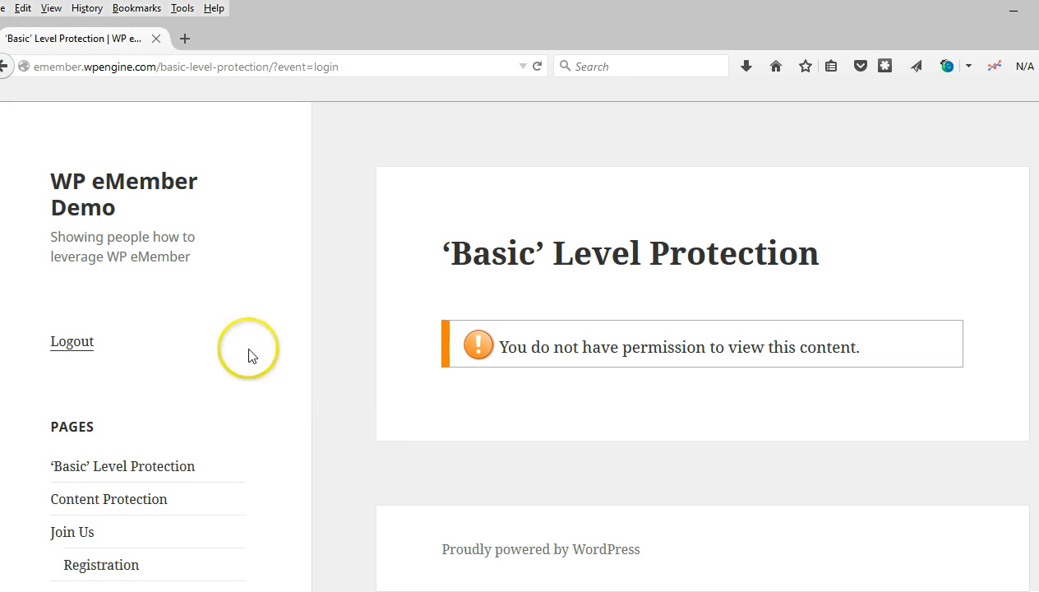
pyautogui.moveTo(287, 45)
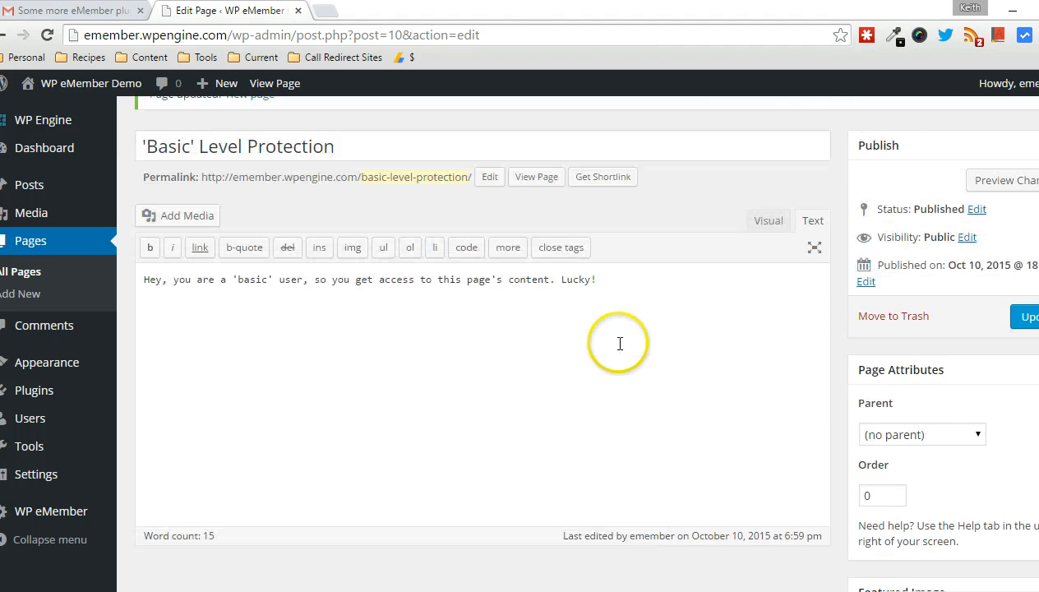
pyautogui.scroll(-3)
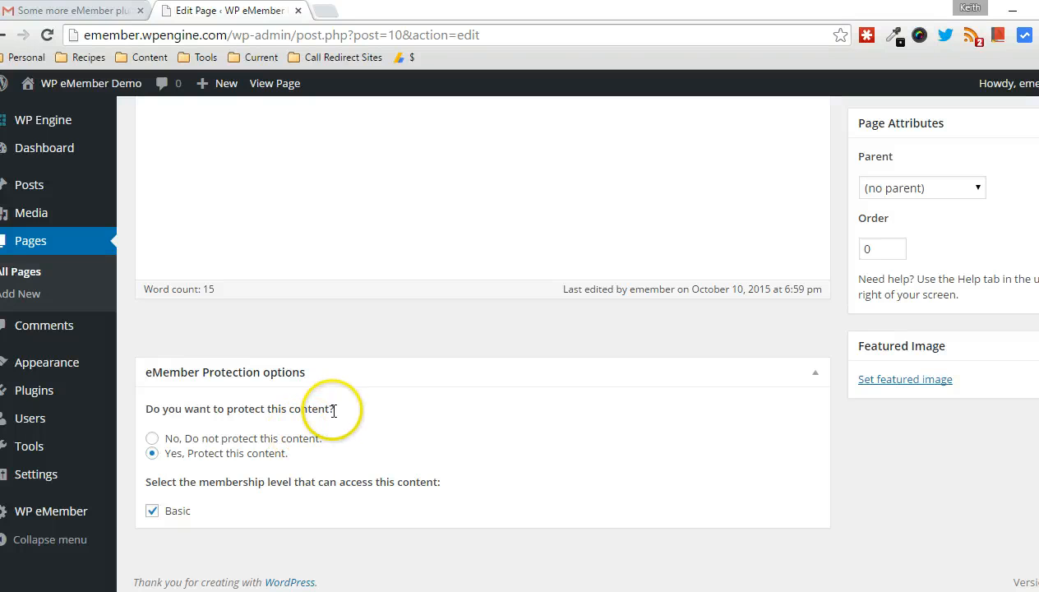
pyautogui.moveTo(406, 342)
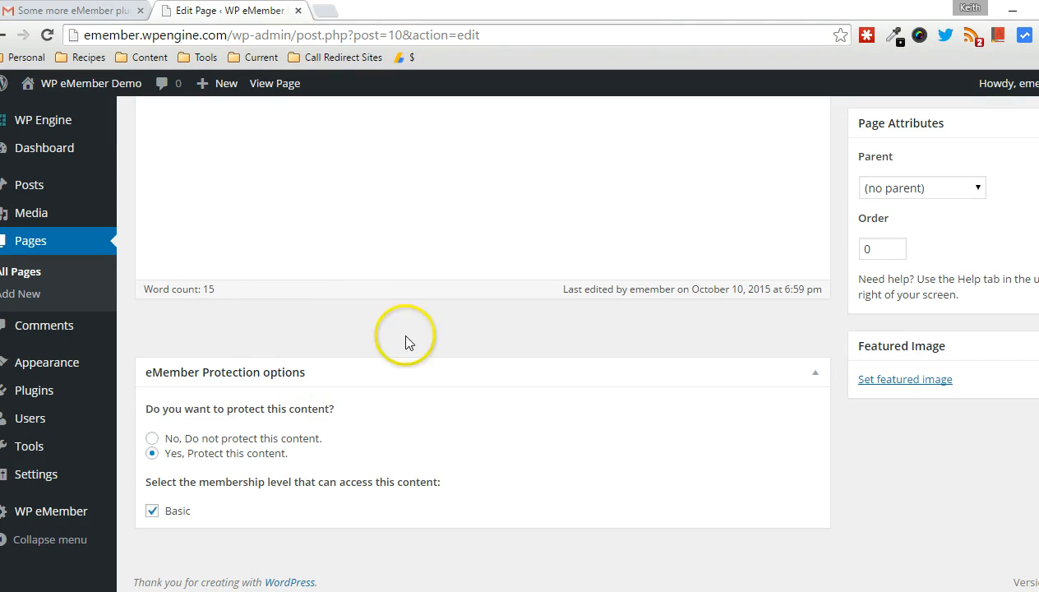